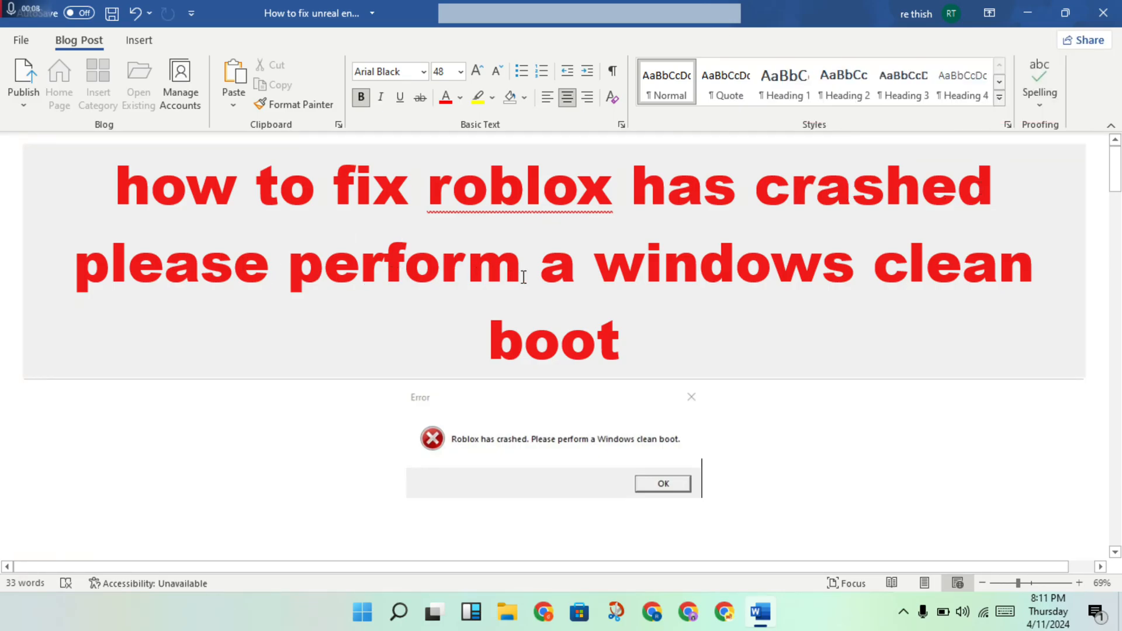
mouse_move(660, 353)
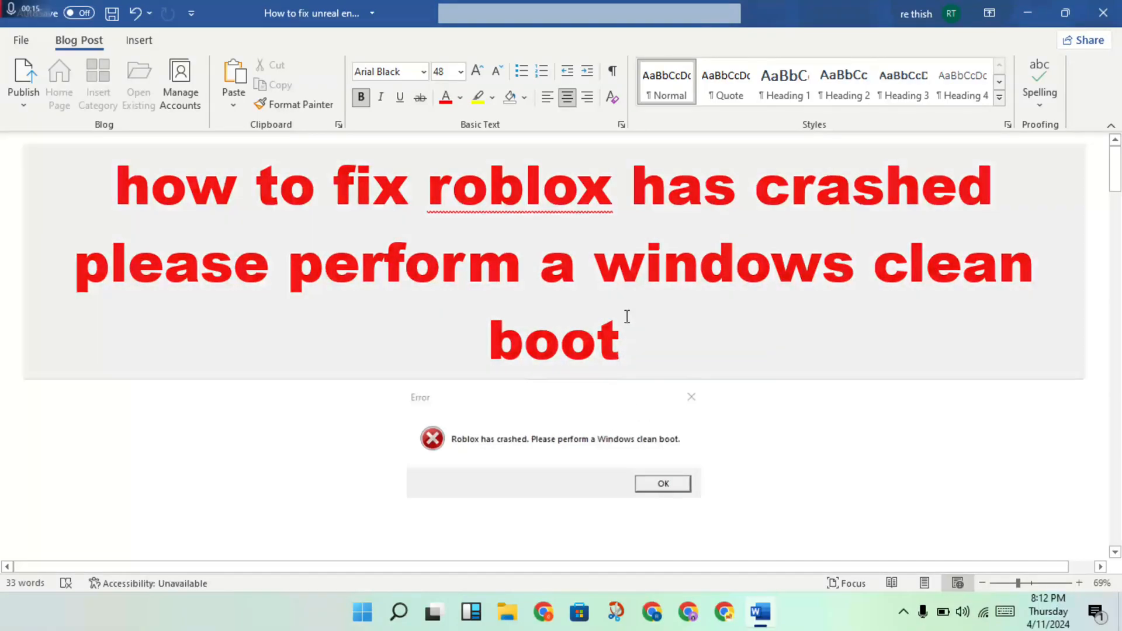
scroll(down, 3)
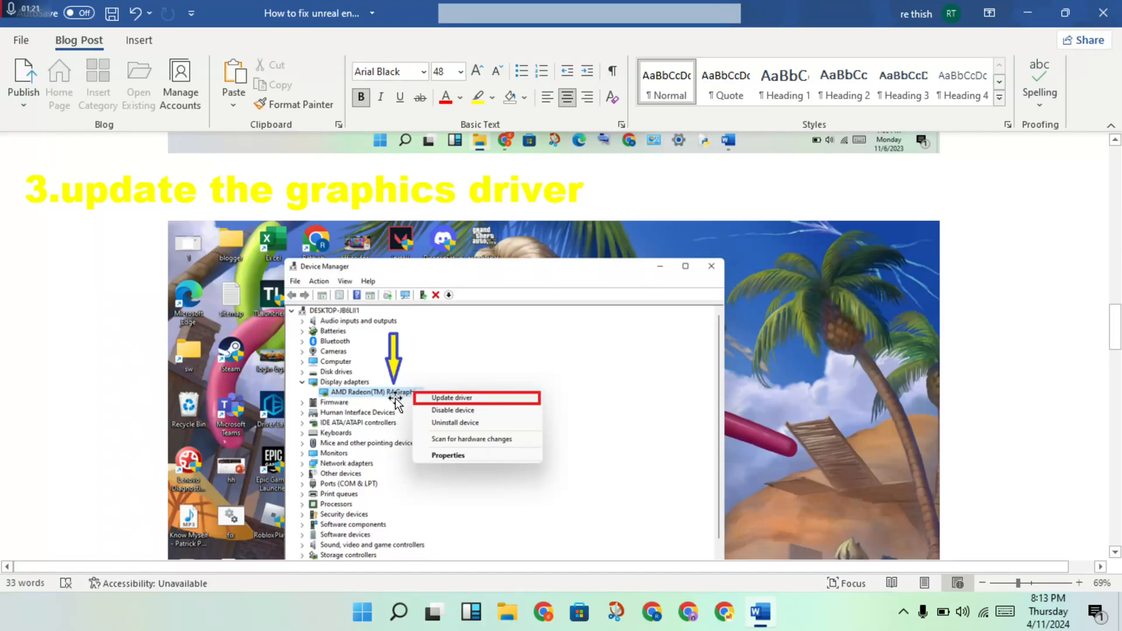
scroll(down, 3)
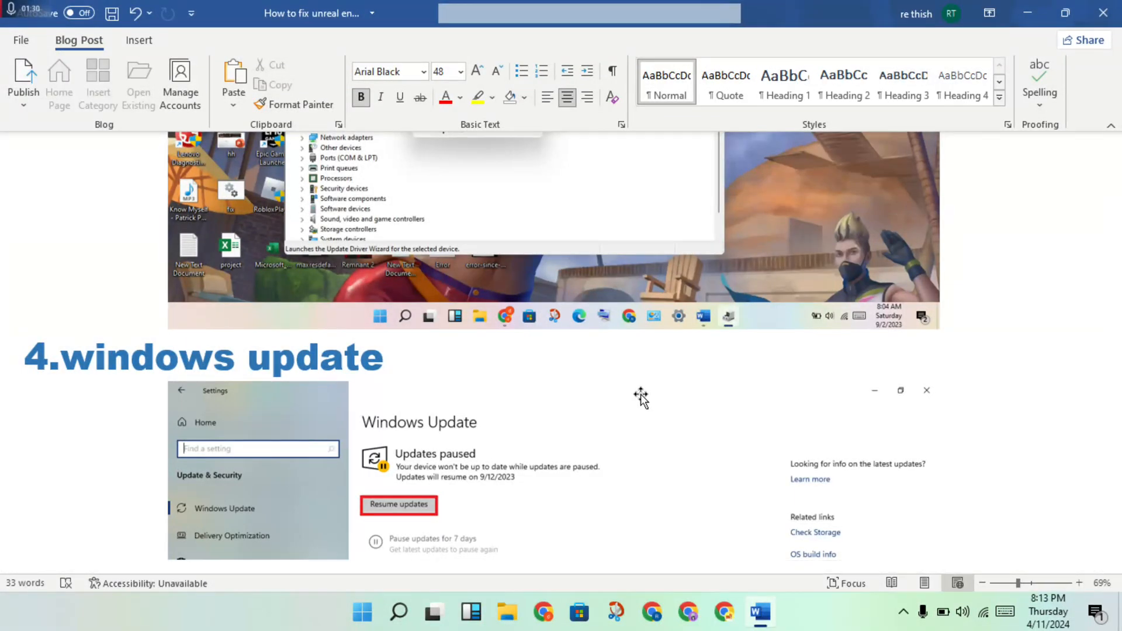
scroll(down, 3)
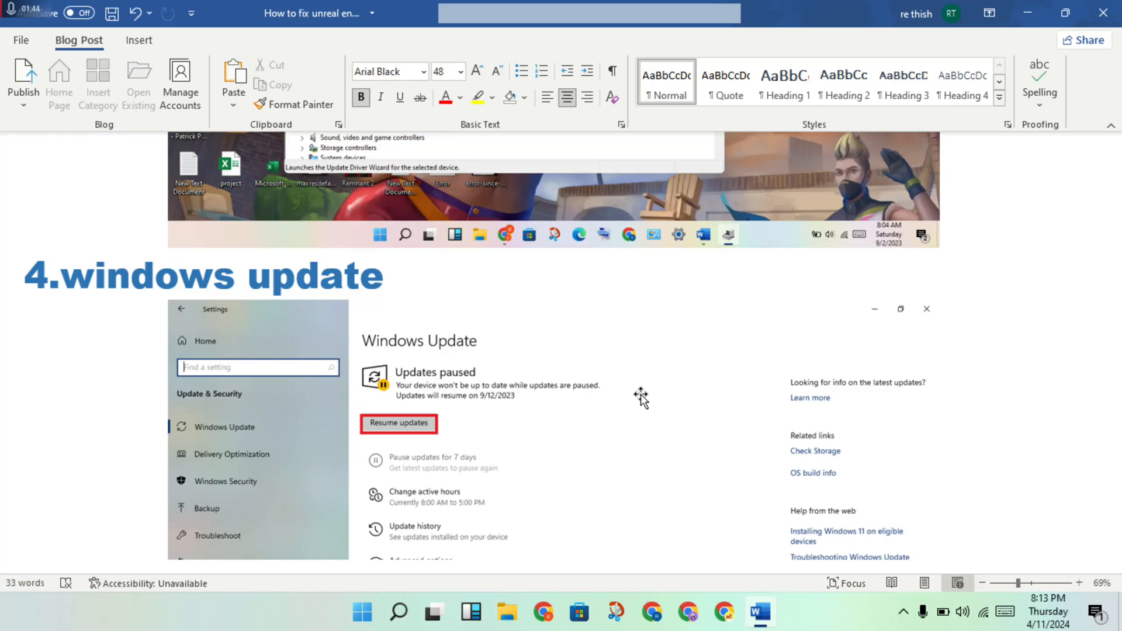
scroll(down, 3)
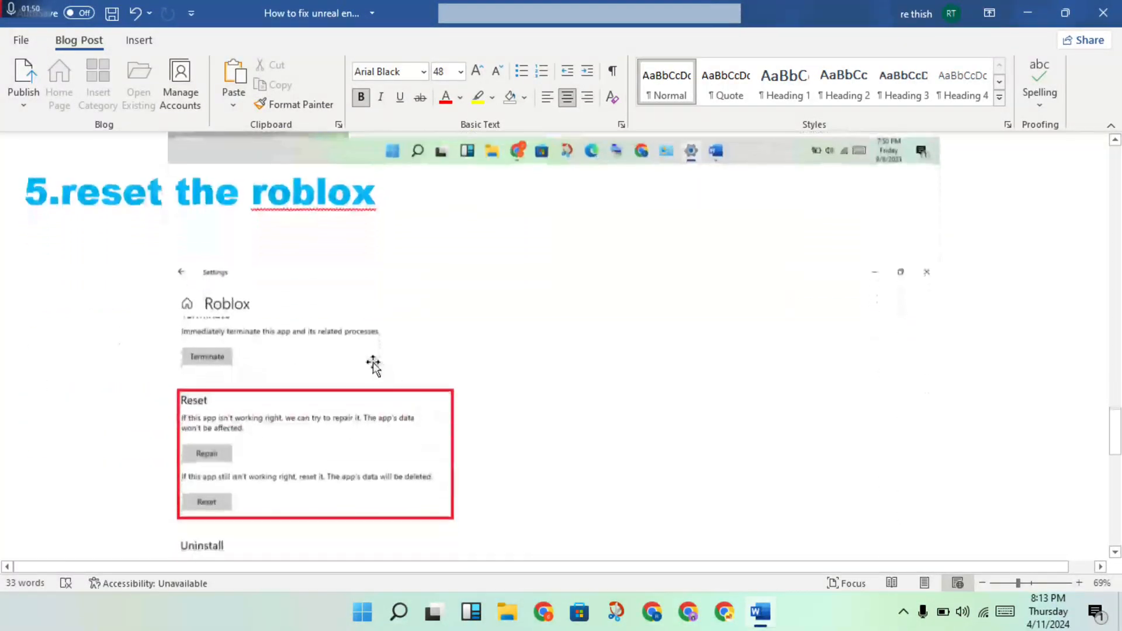
mouse_move(292, 320)
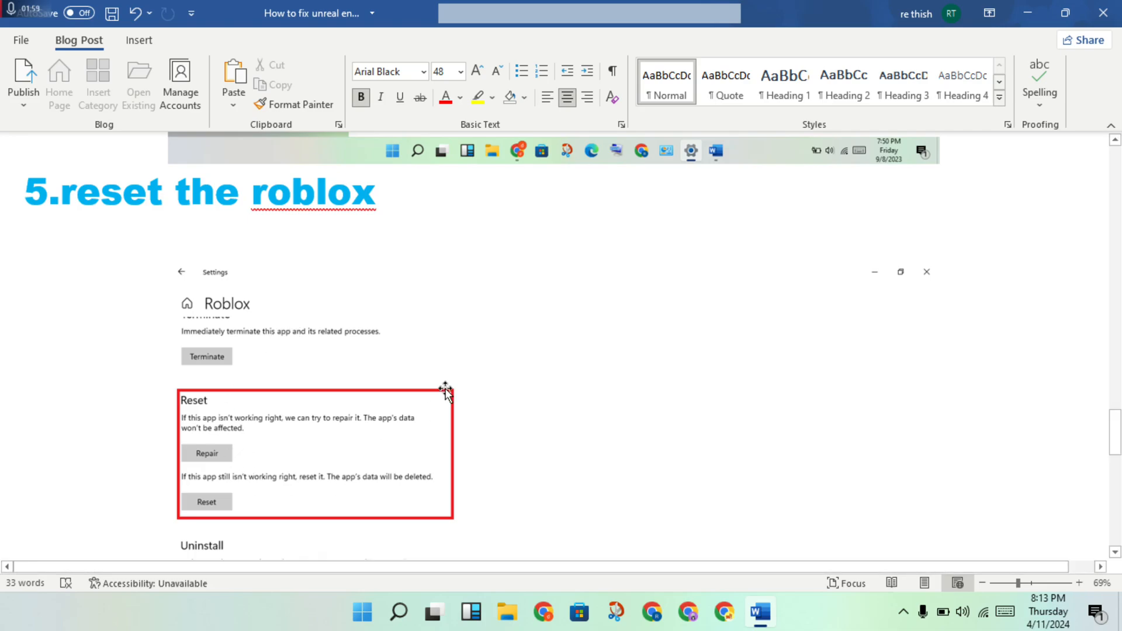
mouse_move(386, 302)
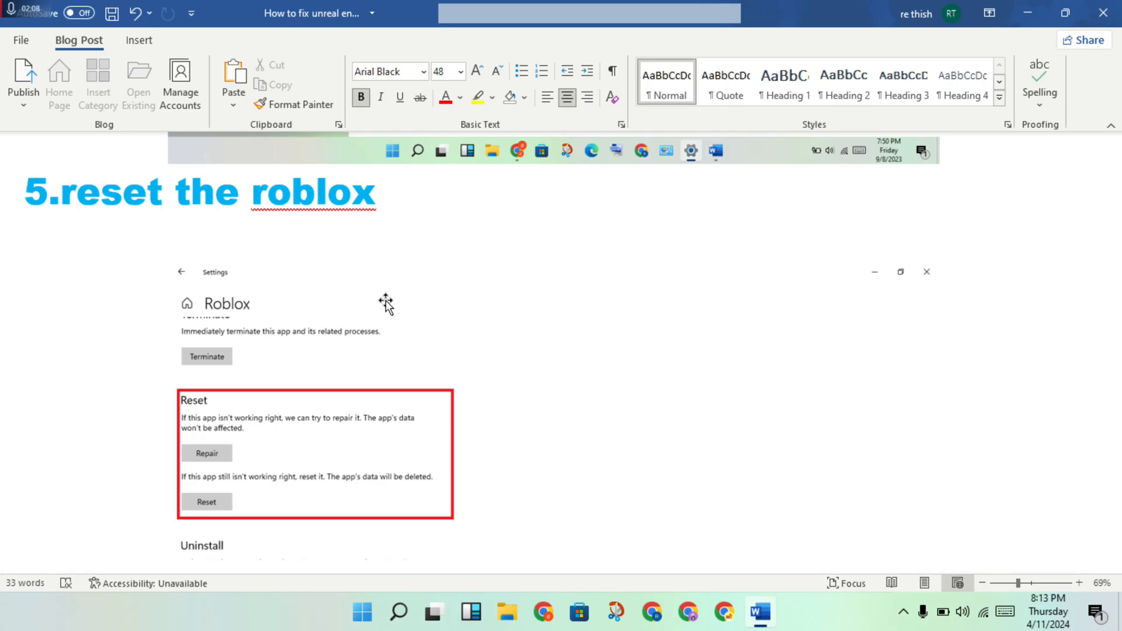
scroll(down, 3)
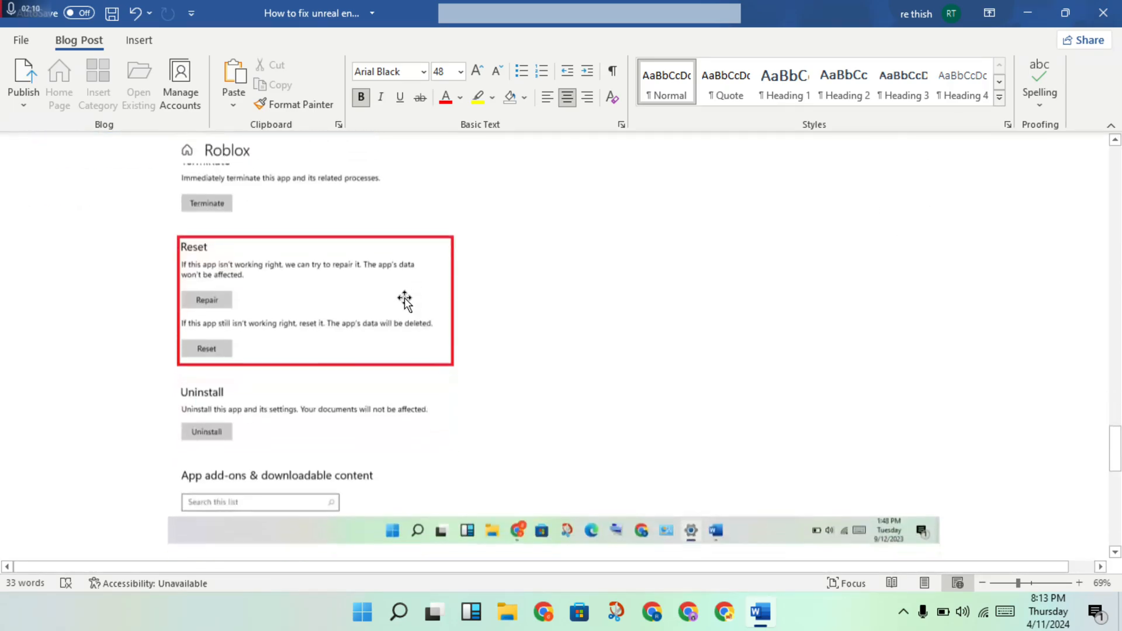
scroll(down, 3)
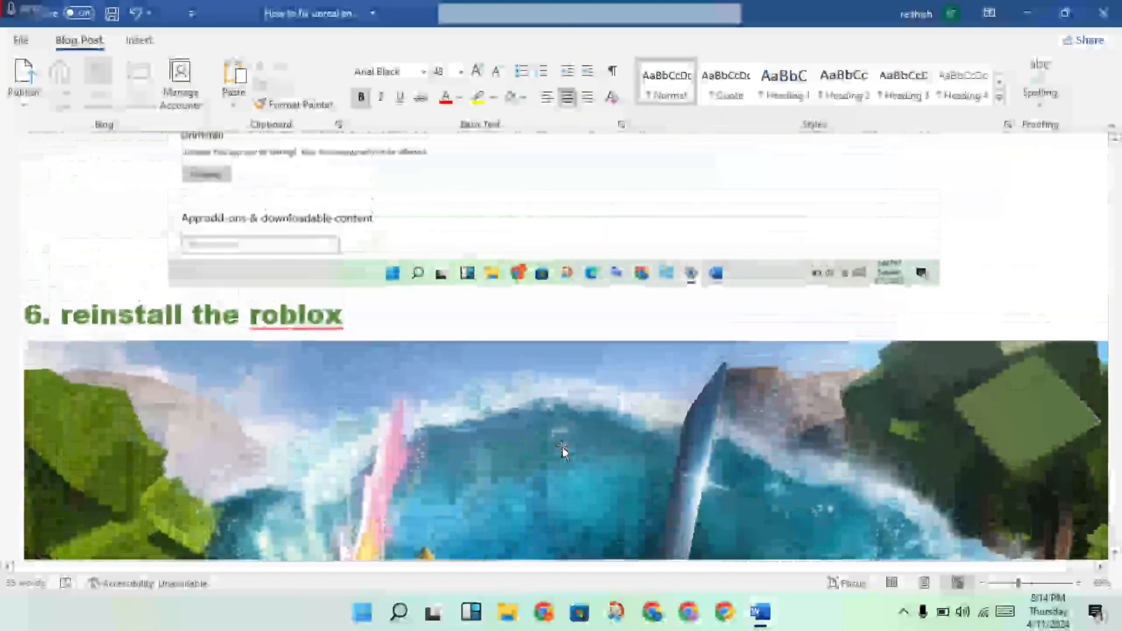
scroll(down, 3)
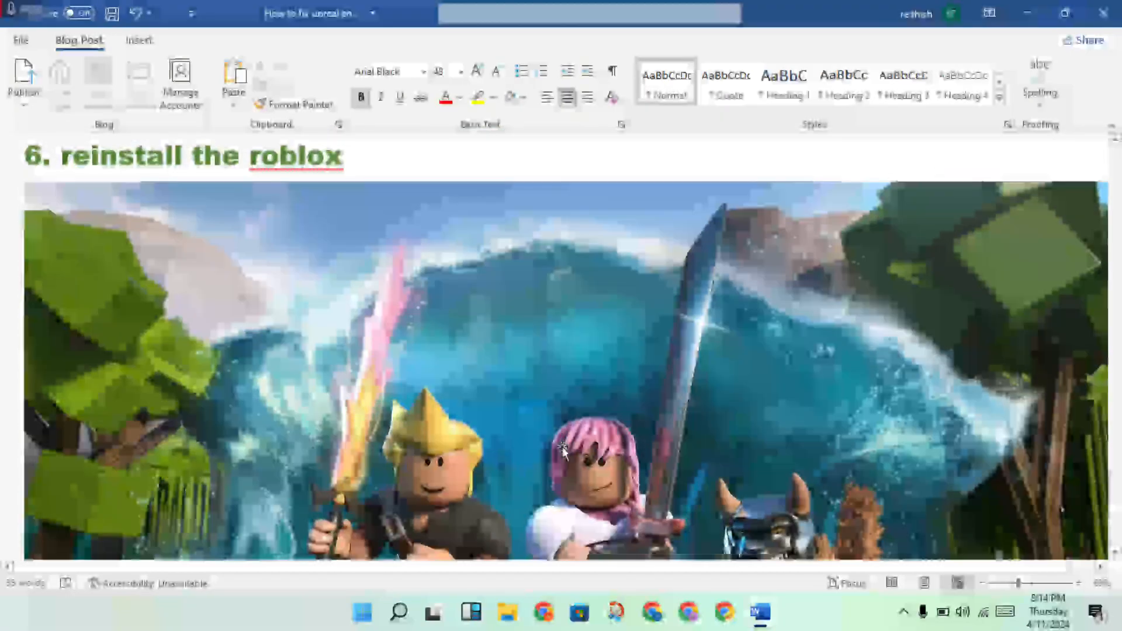